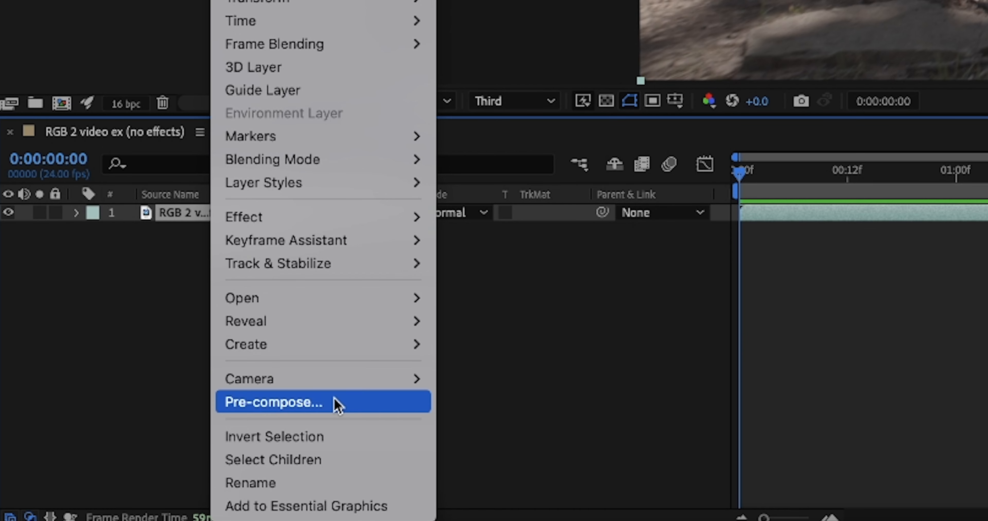
Step: Pre-compose the garden video layer as RGB 2 Comp 1, moving all attributes into it
click(272, 403)
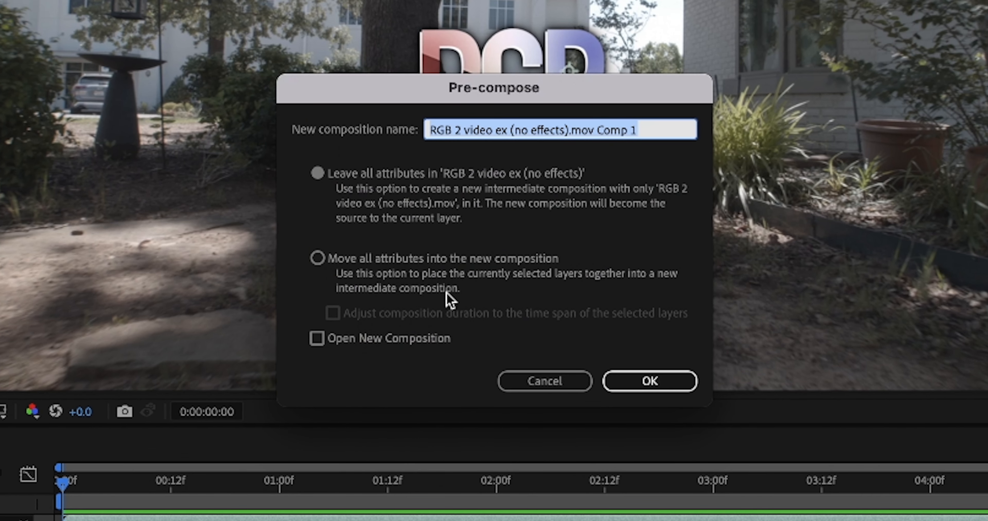
click(318, 260)
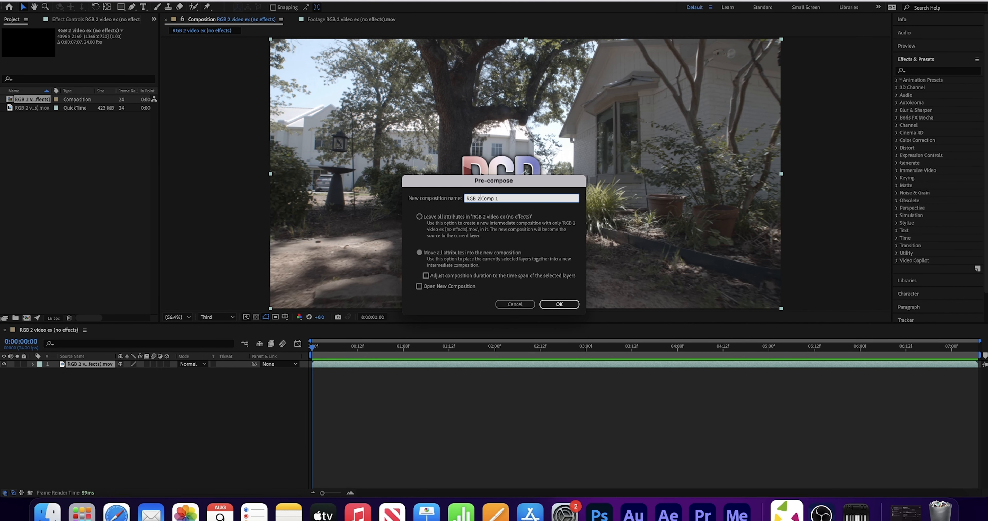
click(559, 305)
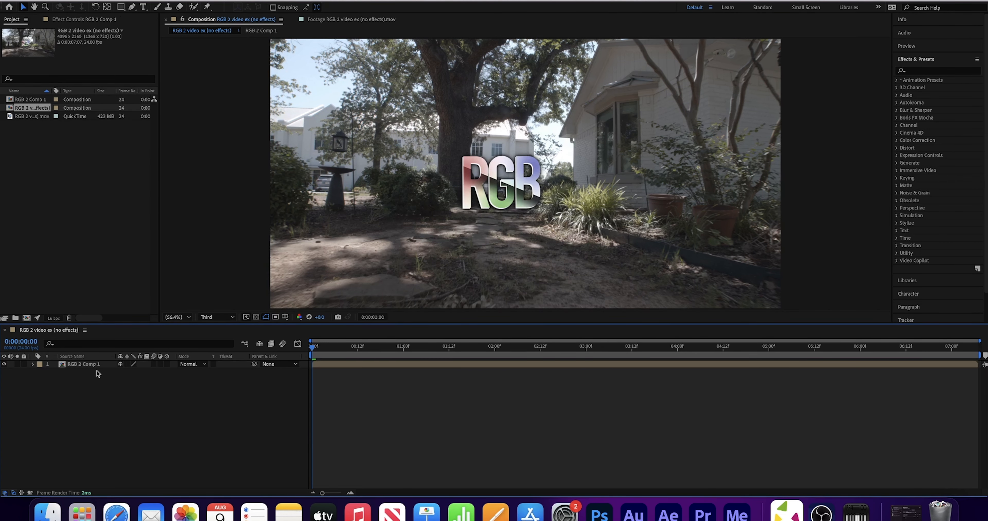
Step: Find Shift Channels by searching 'shift' and apply it to all three layer copies
click(83, 365)
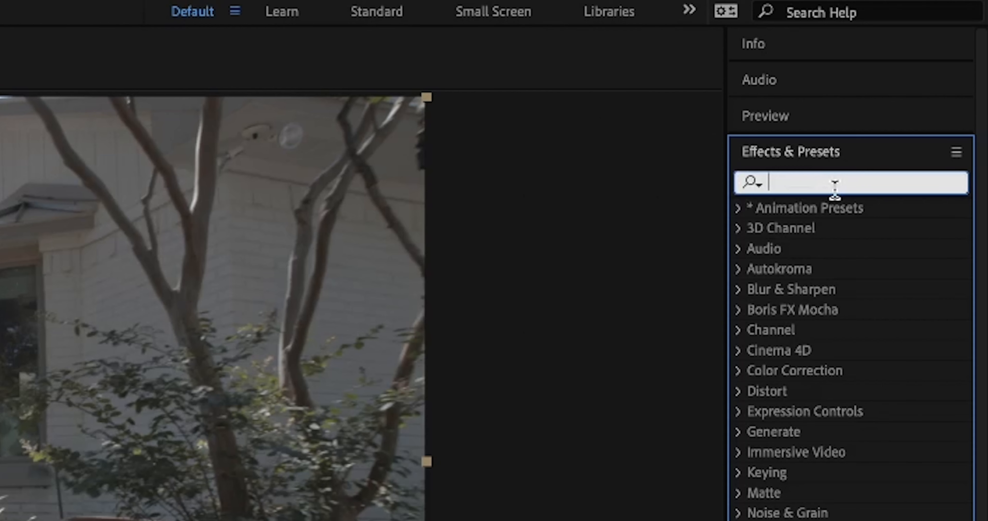
text(shift)
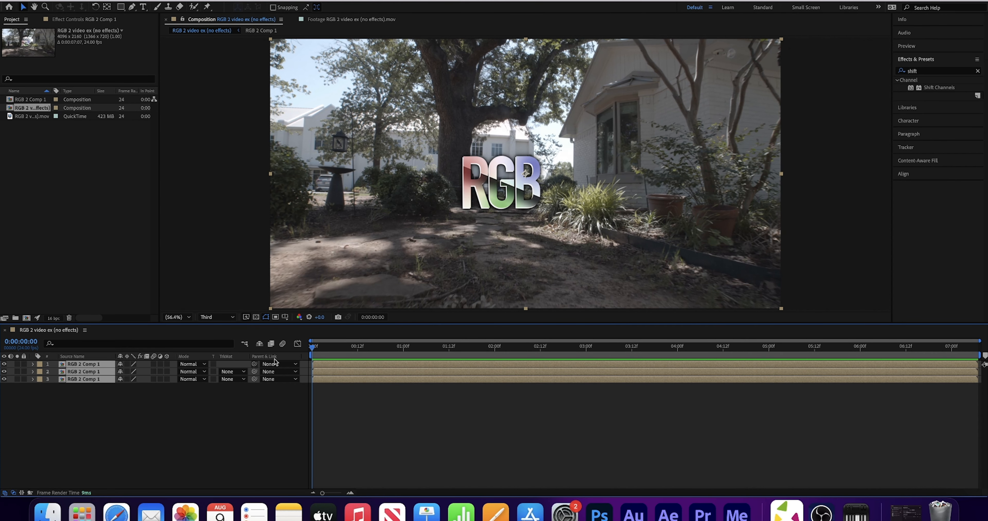
double_click(939, 88)
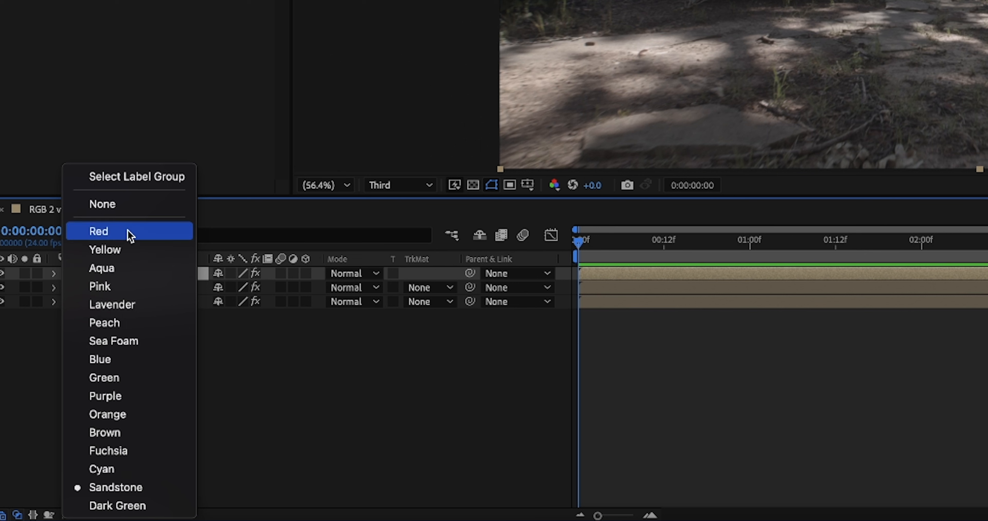
Step: Label the top copy red and the second copy green
click(99, 232)
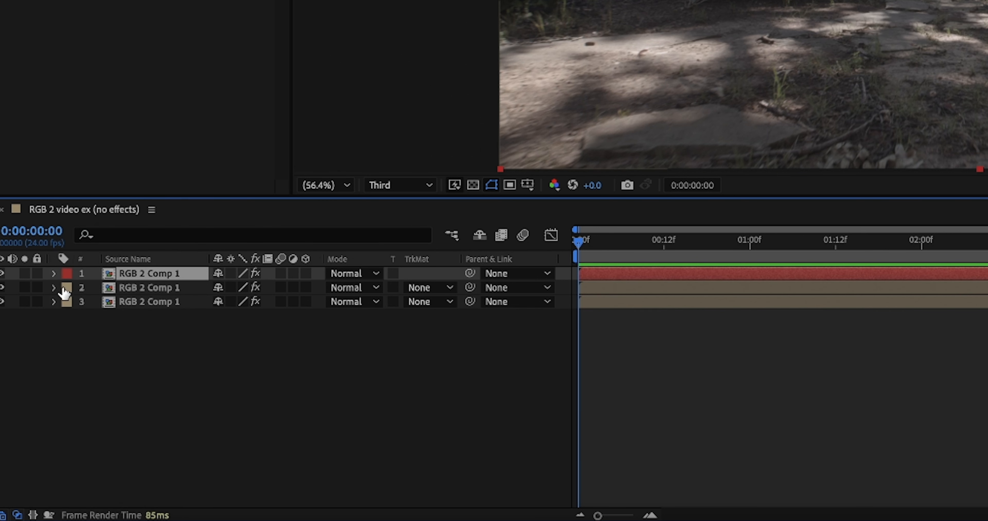
click(66, 288)
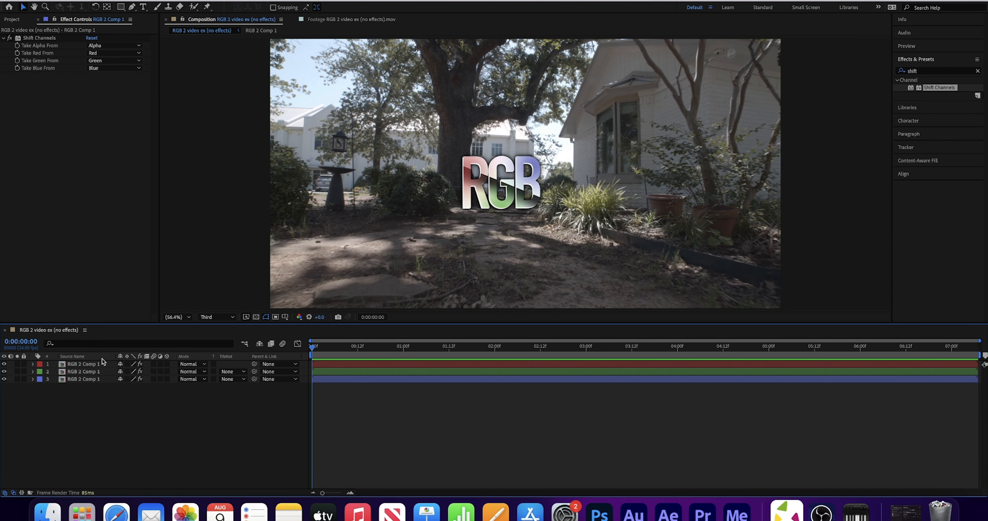
Step: Set Take Green and Take Blue to Full Off on the top copy
click(114, 61)
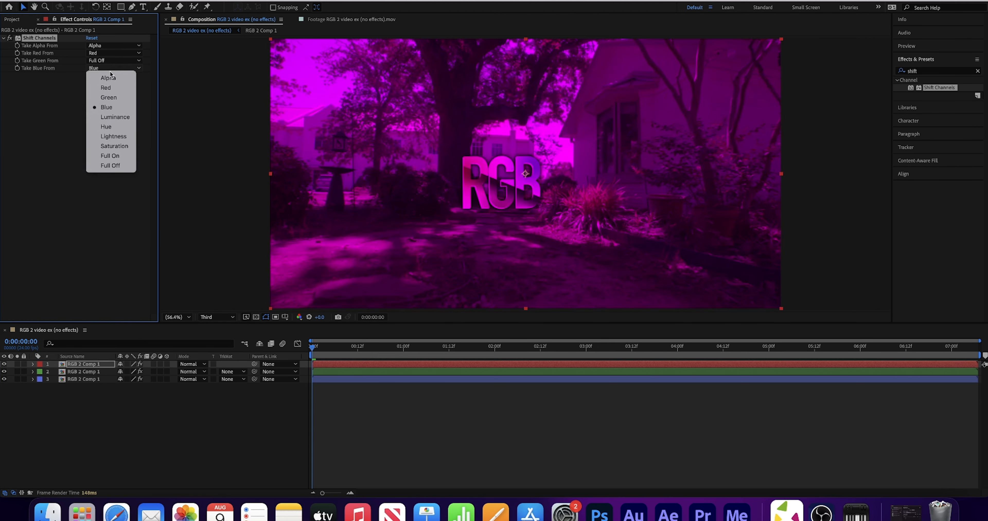
click(110, 165)
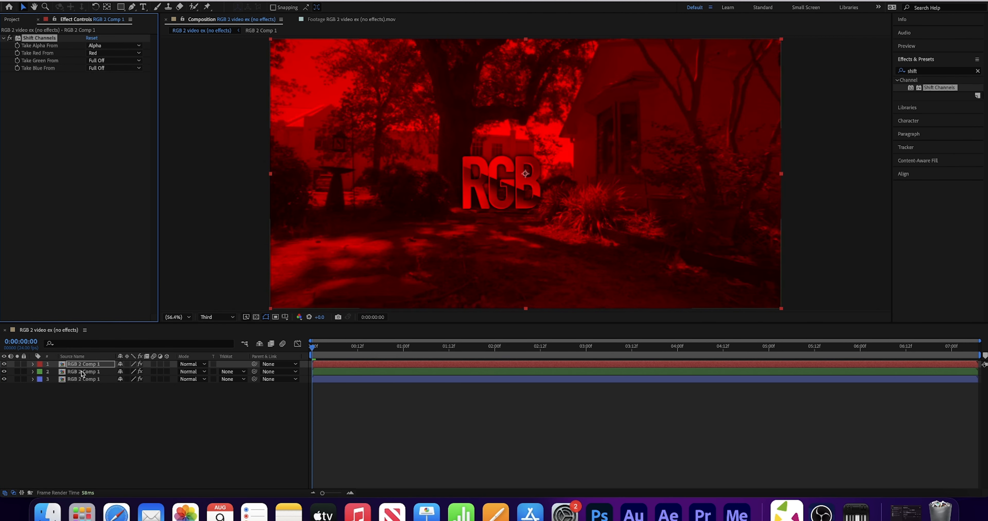
Step: Select the blue copy and set its Take Red to Full Off
click(114, 53)
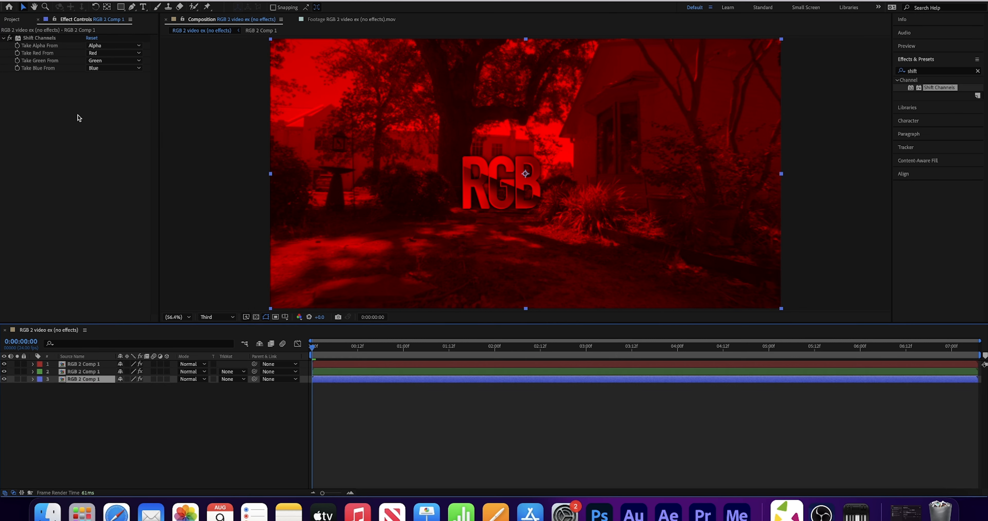
click(113, 53)
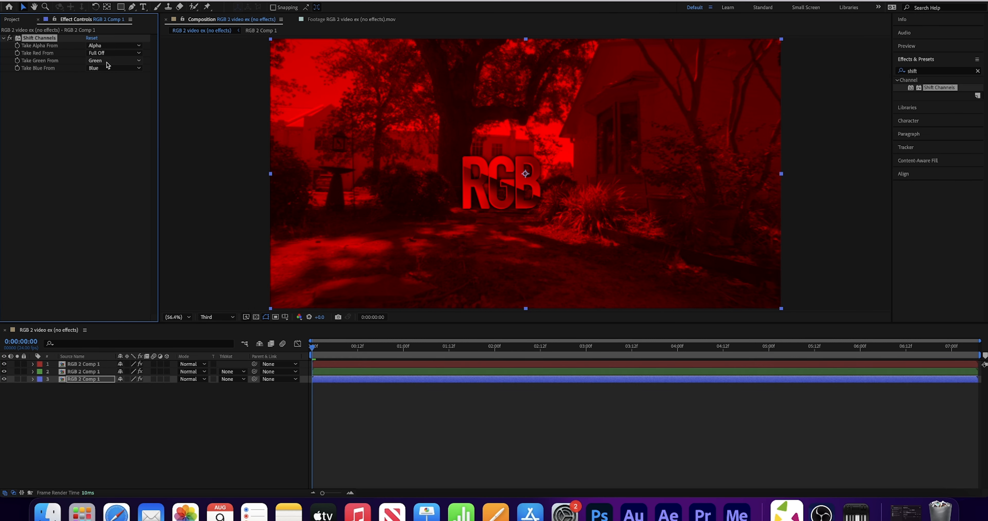
click(113, 61)
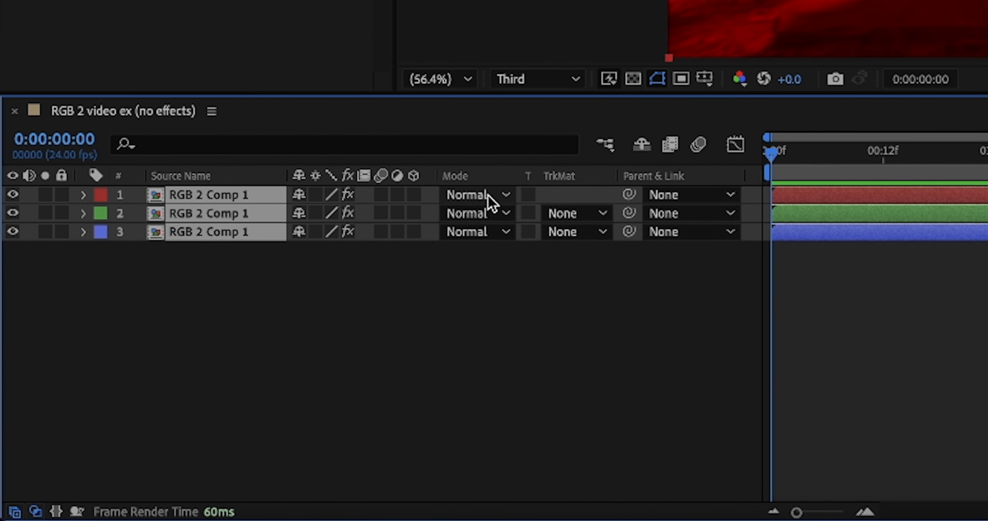
Step: Set the top copy's blending mode to Screen
click(473, 195)
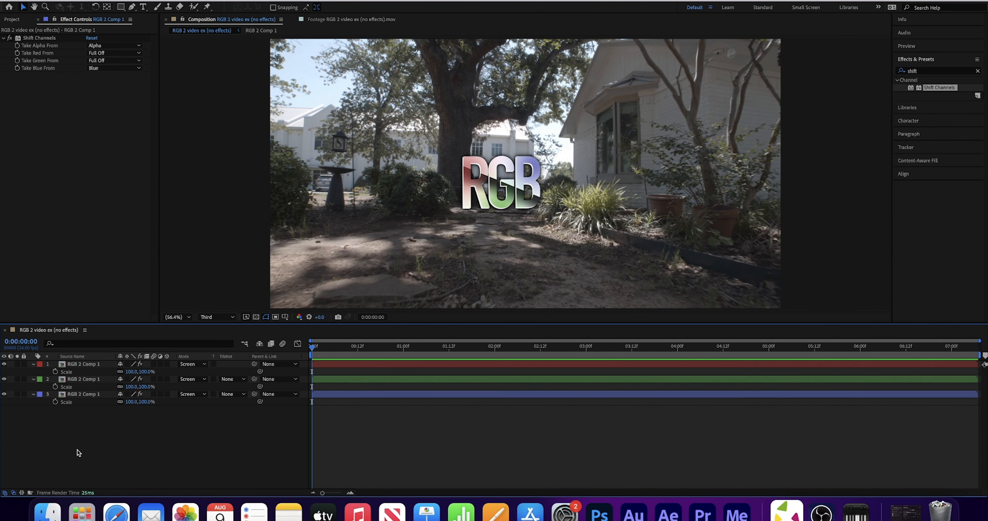
mouse_move(141, 470)
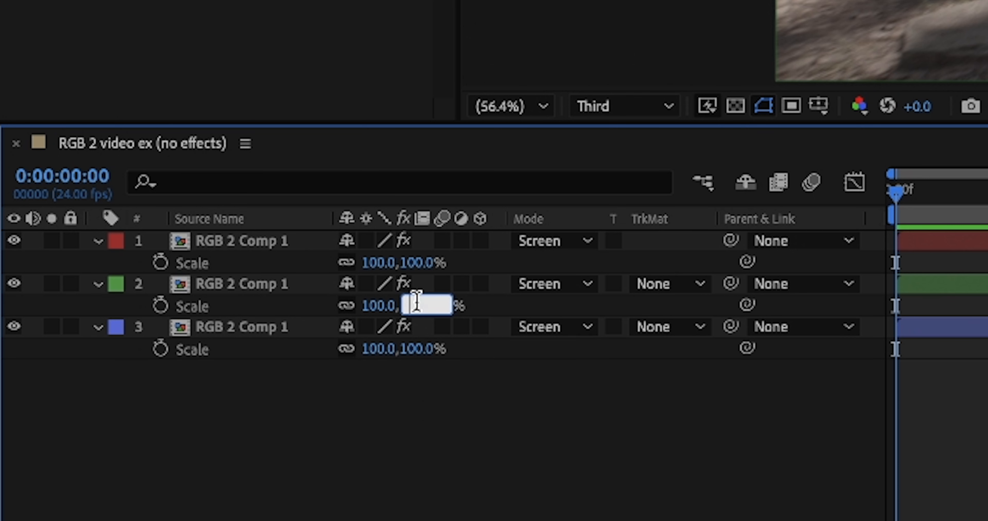
Step: Scale the green copy to 101%
text(101.0,101.0%)
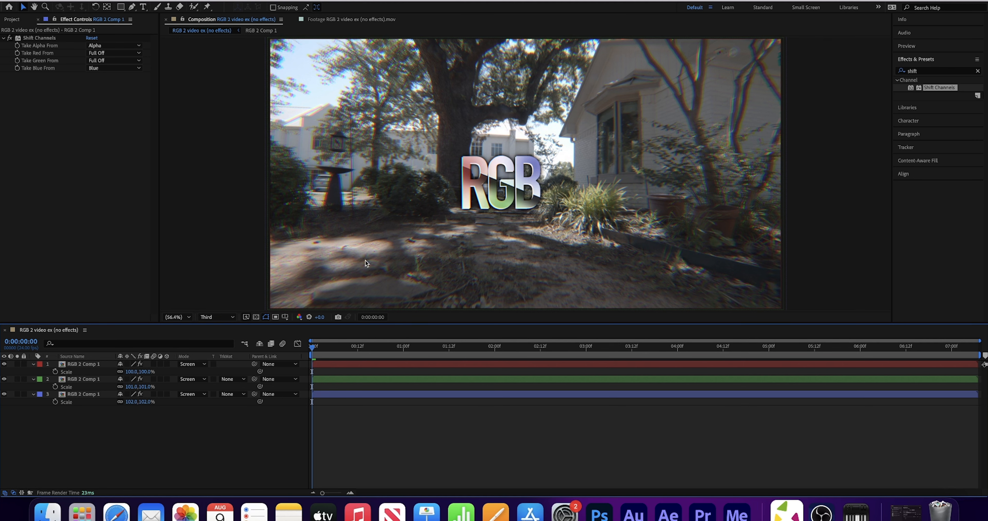
mouse_move(271, 167)
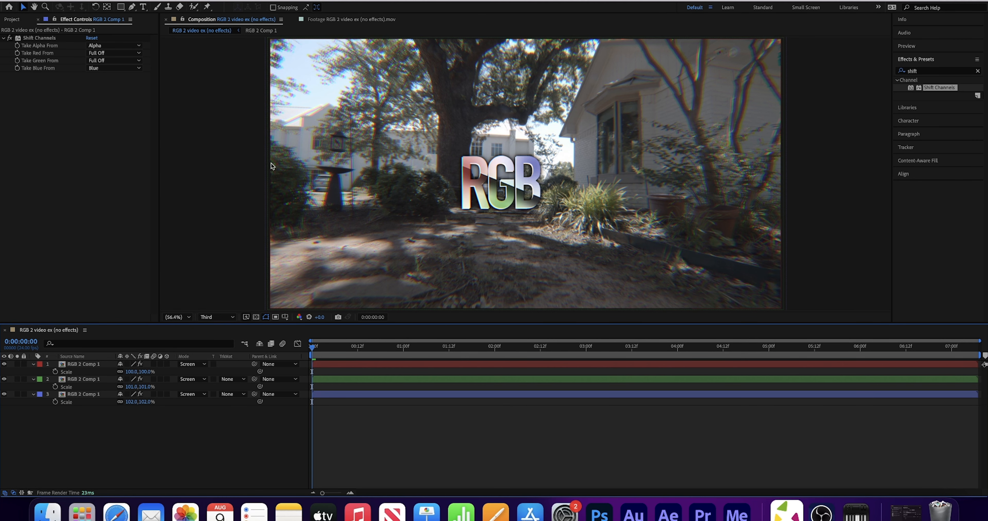
mouse_move(713, 110)
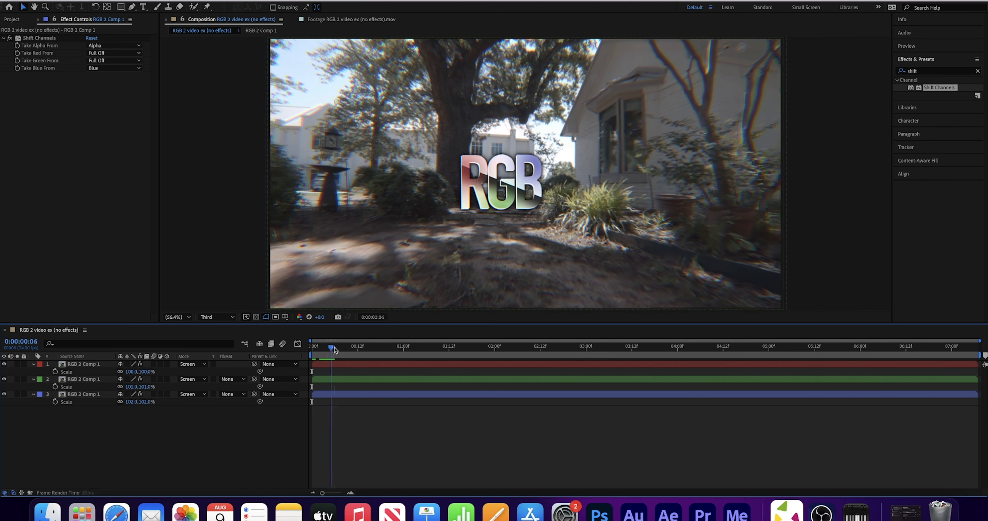
Step: Scrub a few frames into the timeline to preview the fringed footage
drag(334, 347, 406, 346)
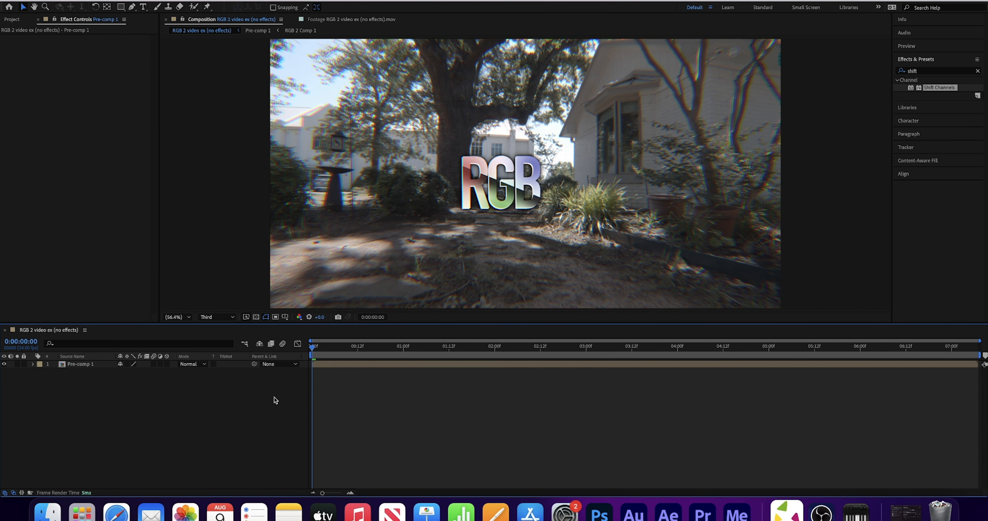
Step: Add a new full-size solid layer coloured white, White Solid 1
click(80, 364)
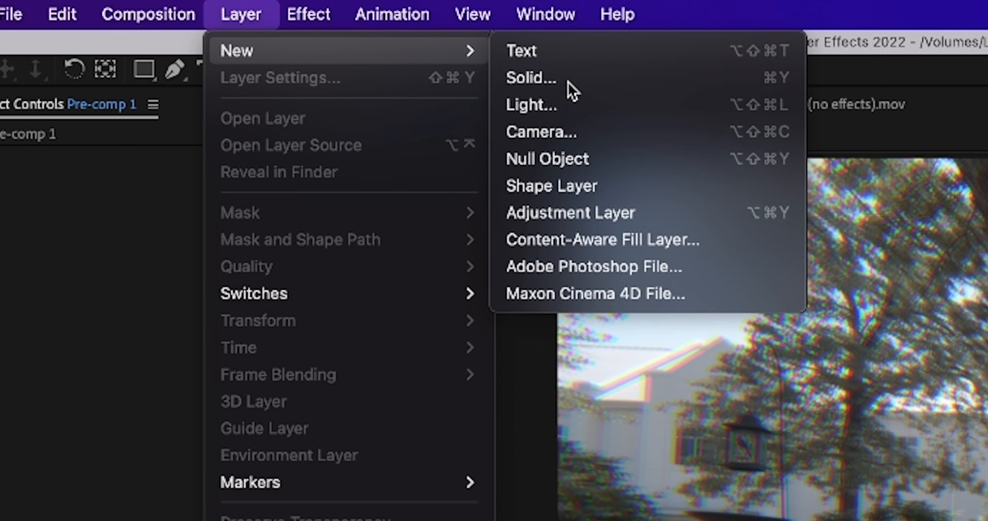
click(530, 79)
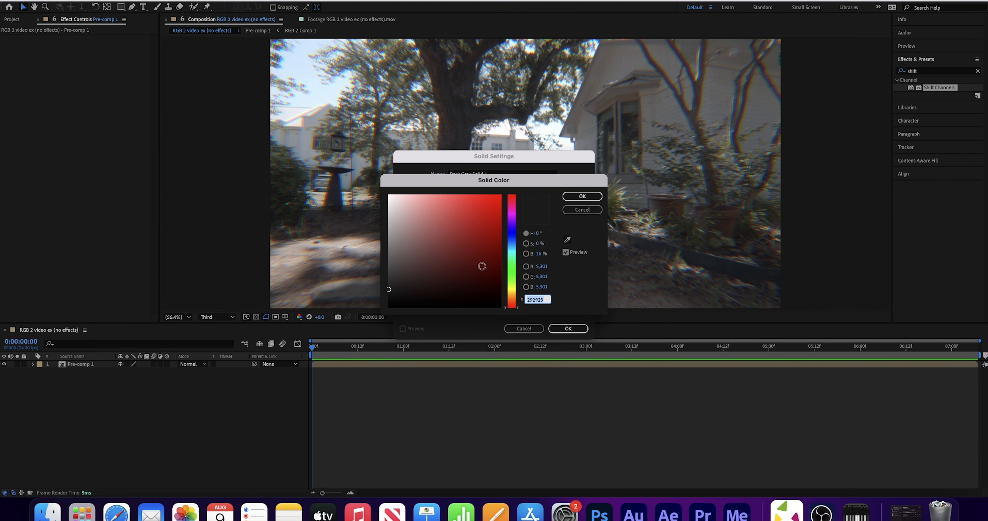
click(582, 197)
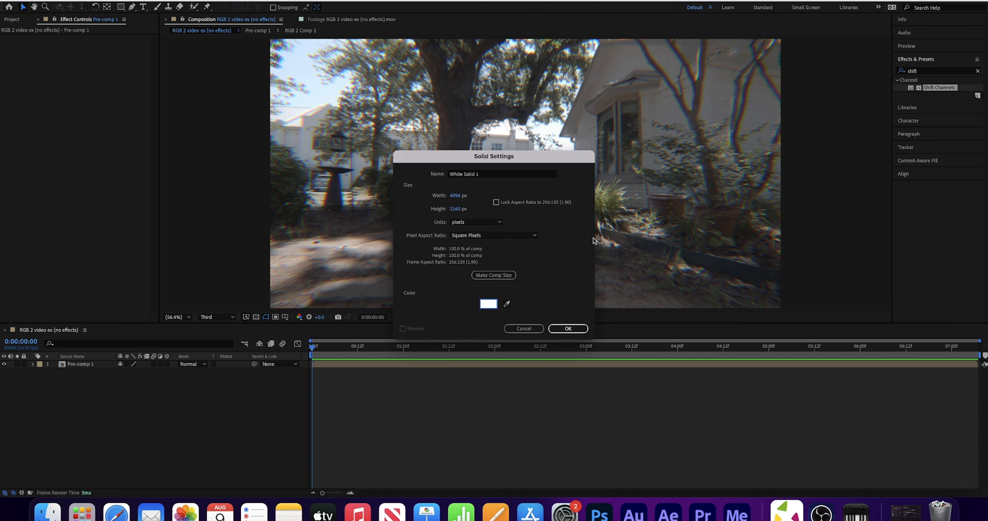
click(568, 329)
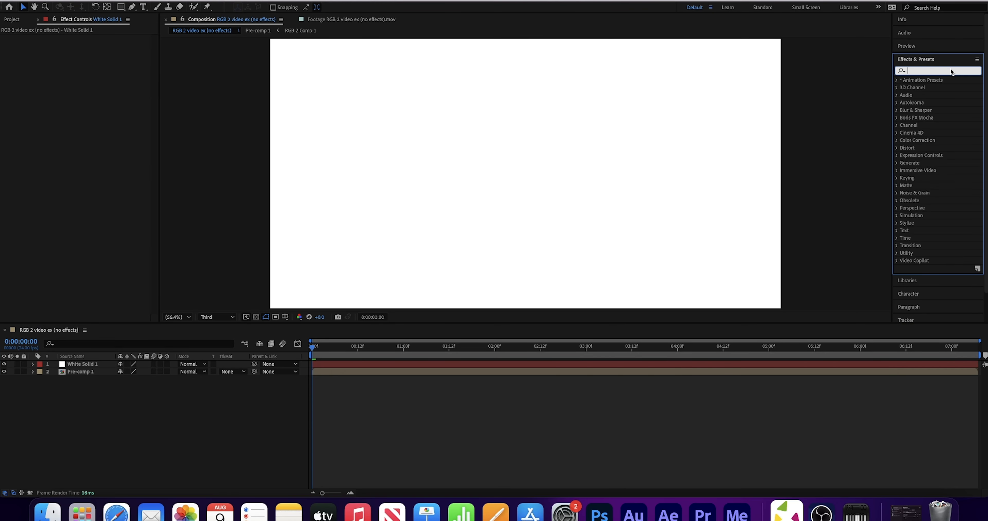
Step: Find Gradient Ramp by searching 'gr' and apply it to White Solid 1
text(gradi)
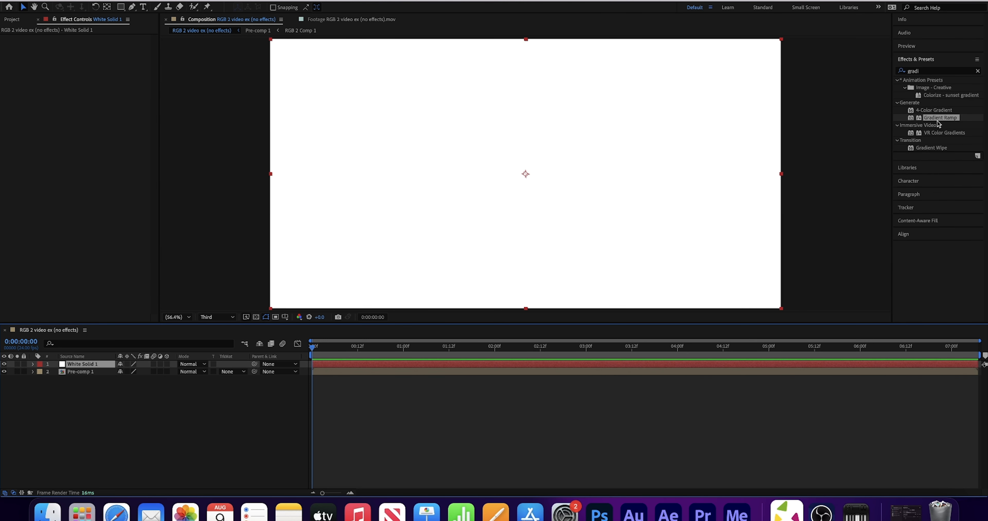
double_click(941, 118)
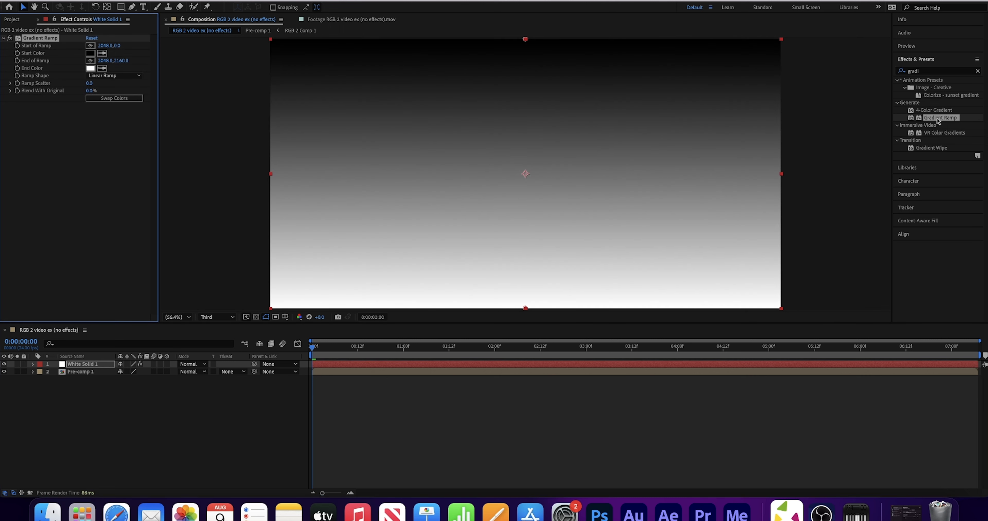
mouse_move(528, 57)
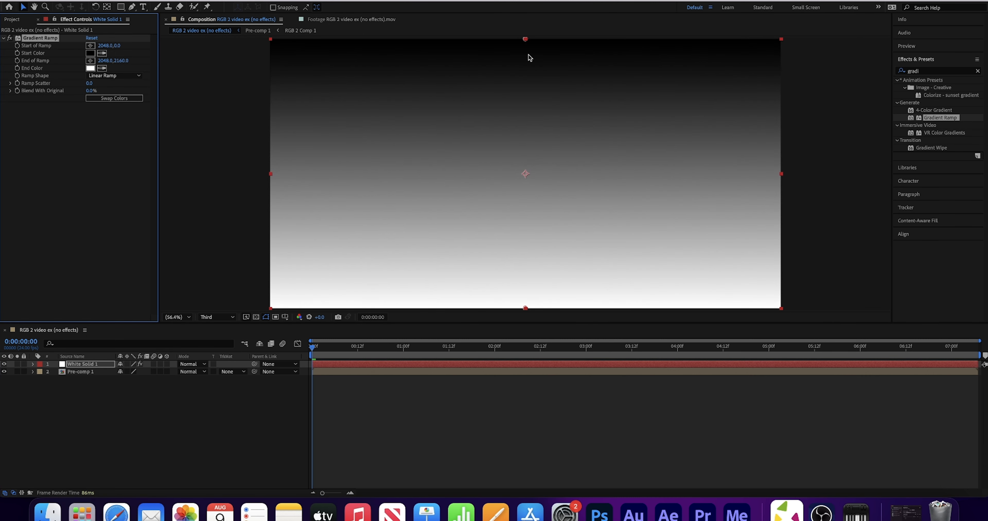
mouse_move(478, 200)
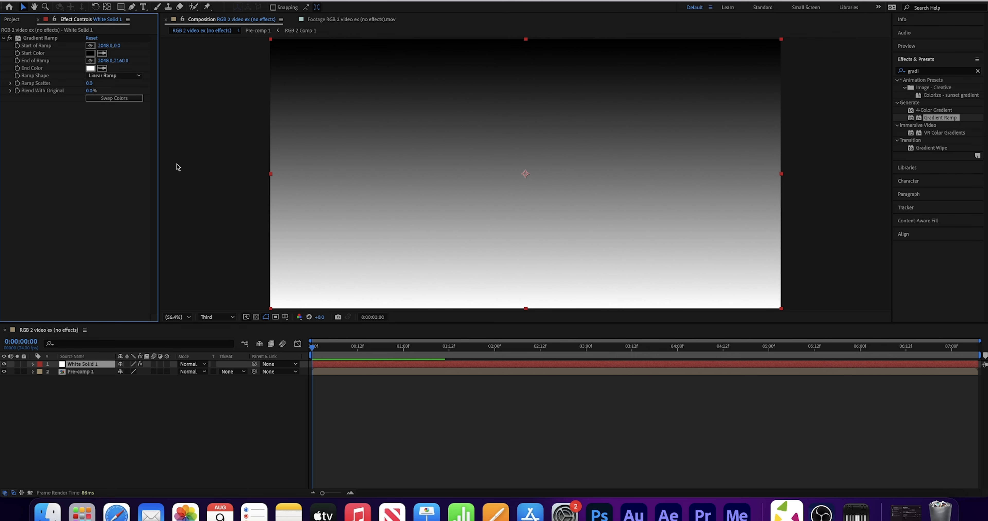
Step: Change the Ramp Shape from Linear to Radial Ramp
click(115, 75)
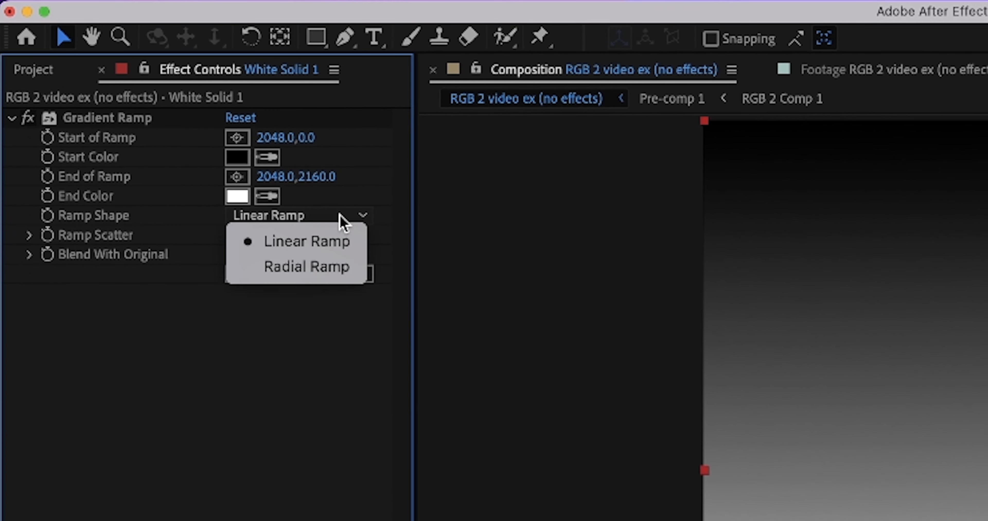
click(307, 266)
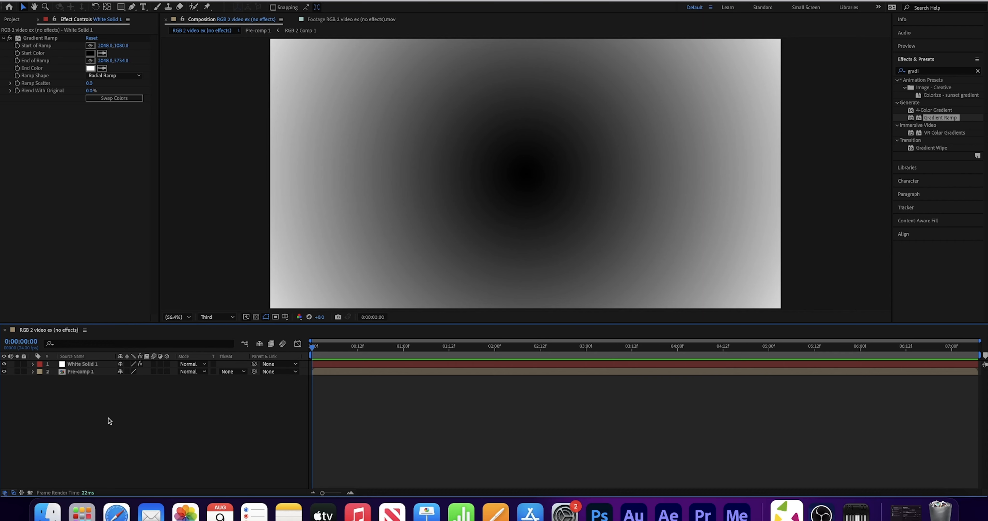
click(82, 364)
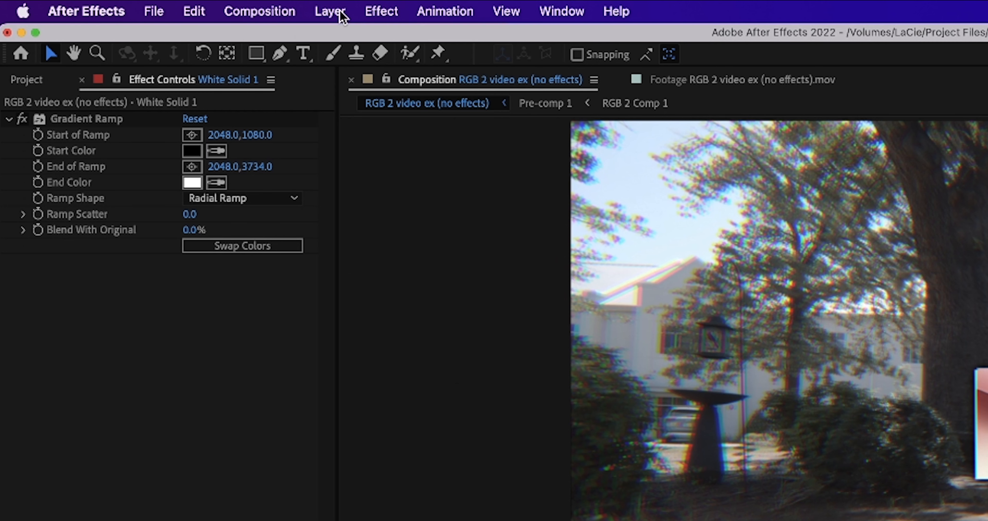
Step: Add Adjustment Layer 1 and apply Camera Lens Blur to it, found by searching 'came'
click(329, 12)
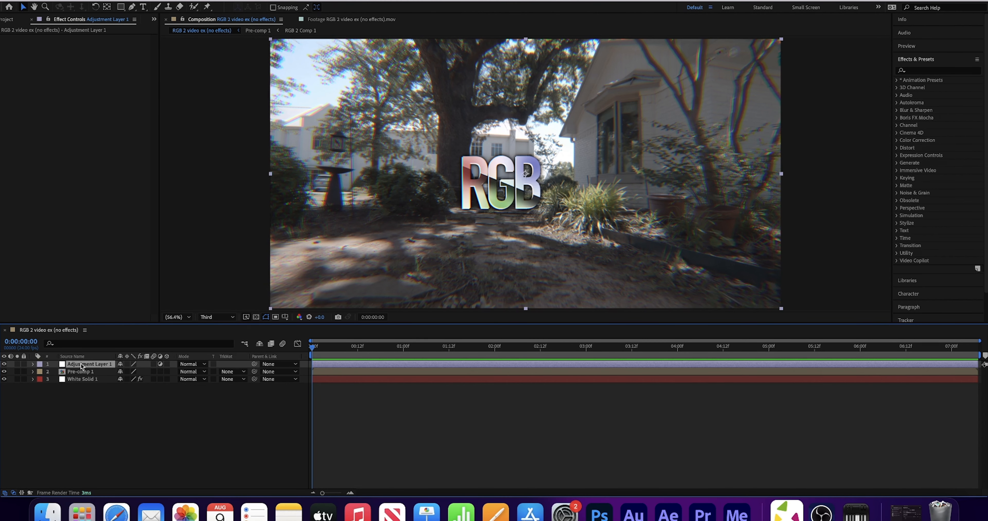
text(came)
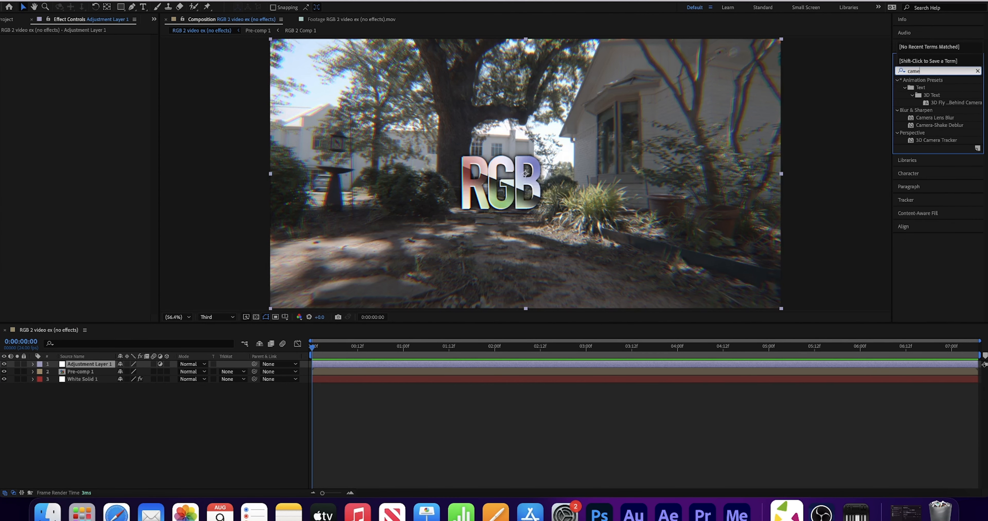
double_click(935, 118)
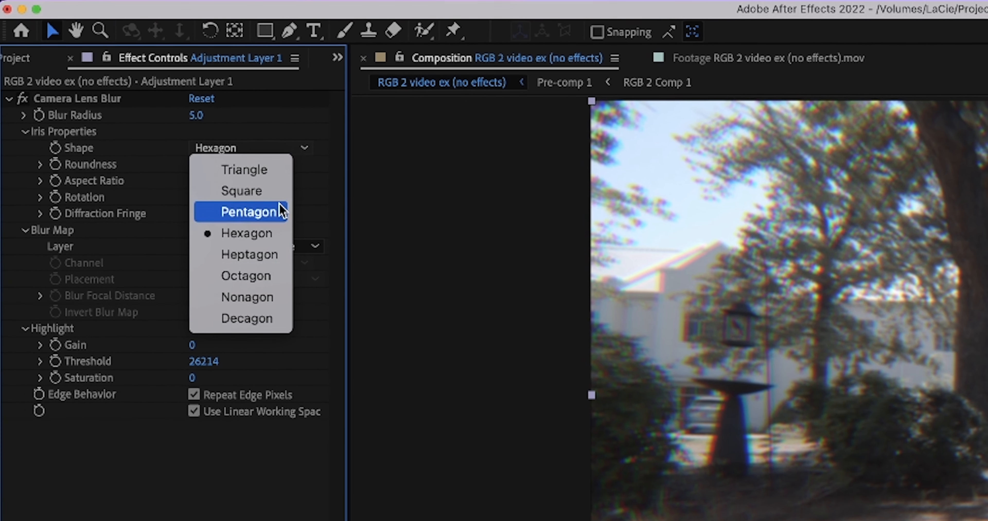
mouse_move(248, 319)
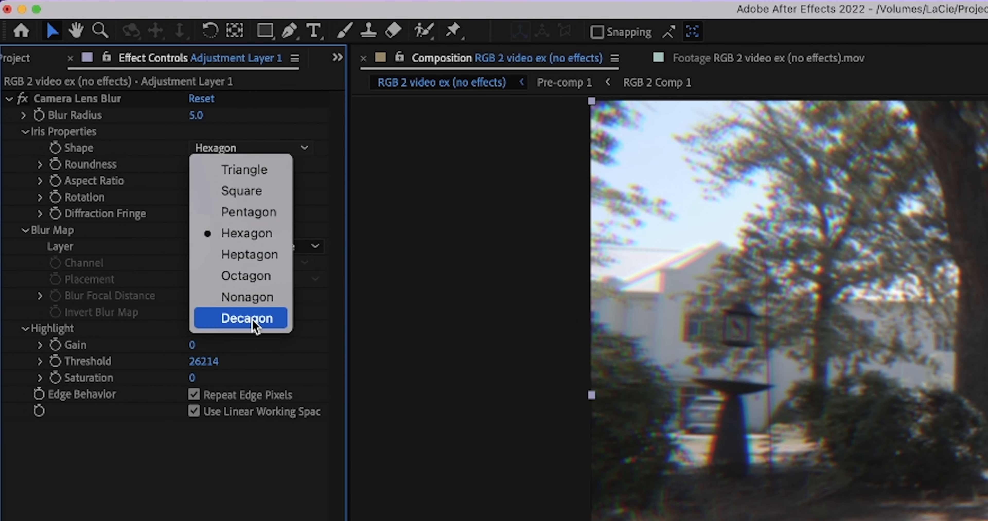
Step: Give Camera Lens Blur a Decagon iris and White Solid 1 (Effects & Masks) as blur map
click(242, 319)
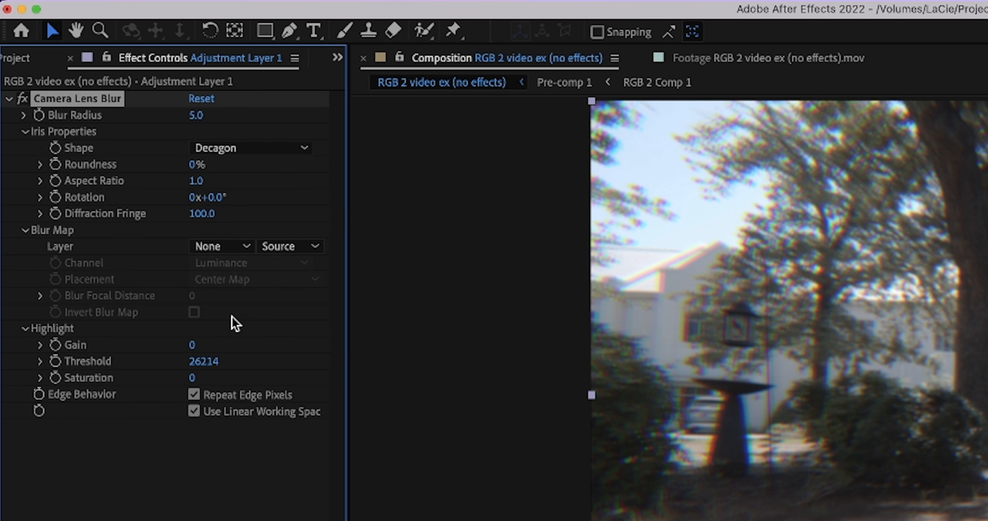
mouse_move(66, 261)
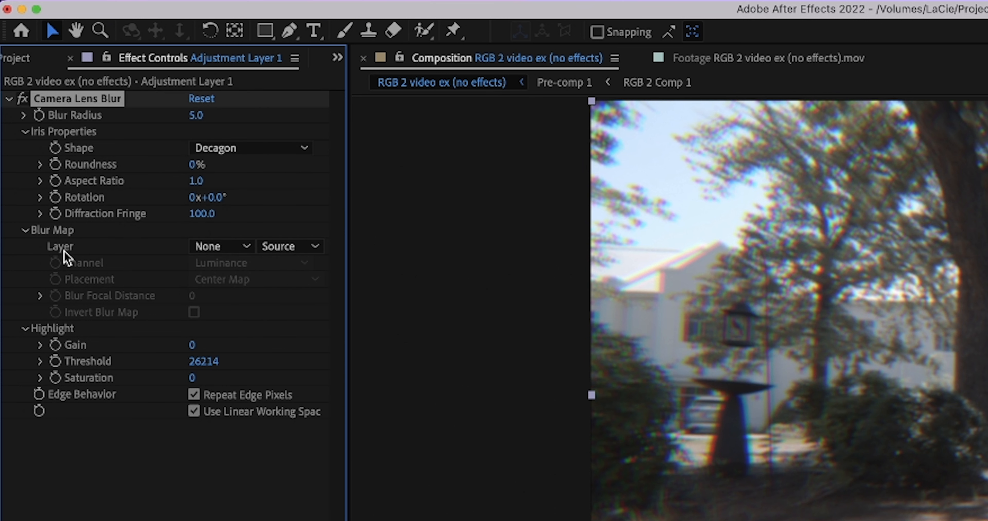
click(220, 247)
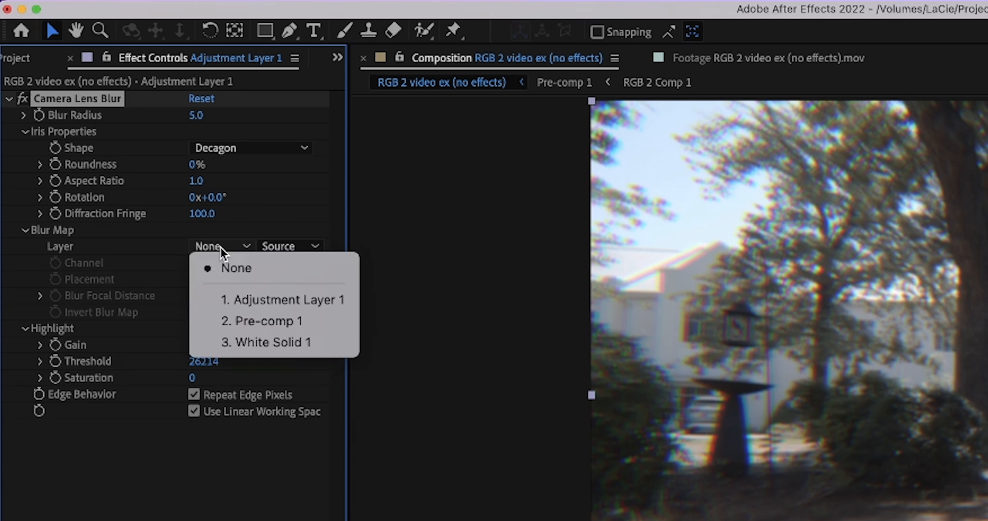
mouse_move(270, 351)
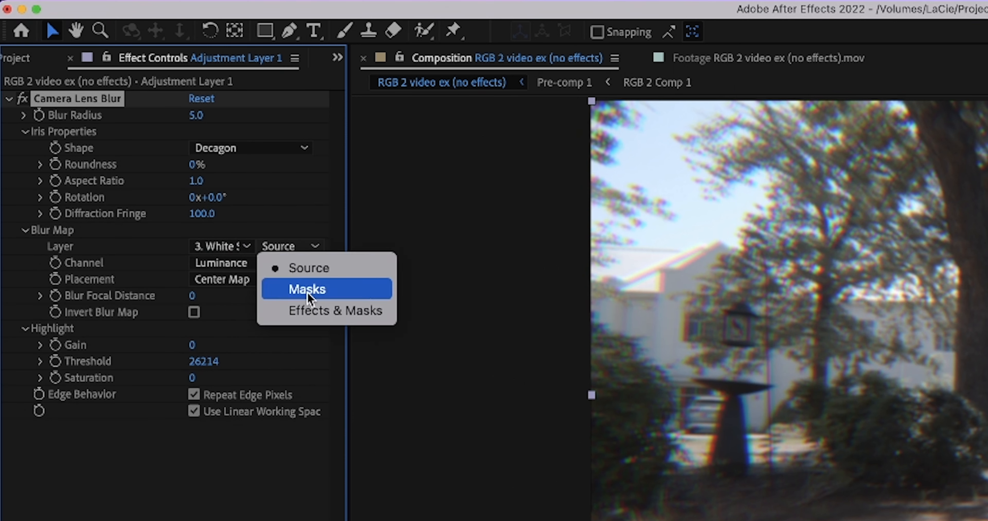
click(335, 311)
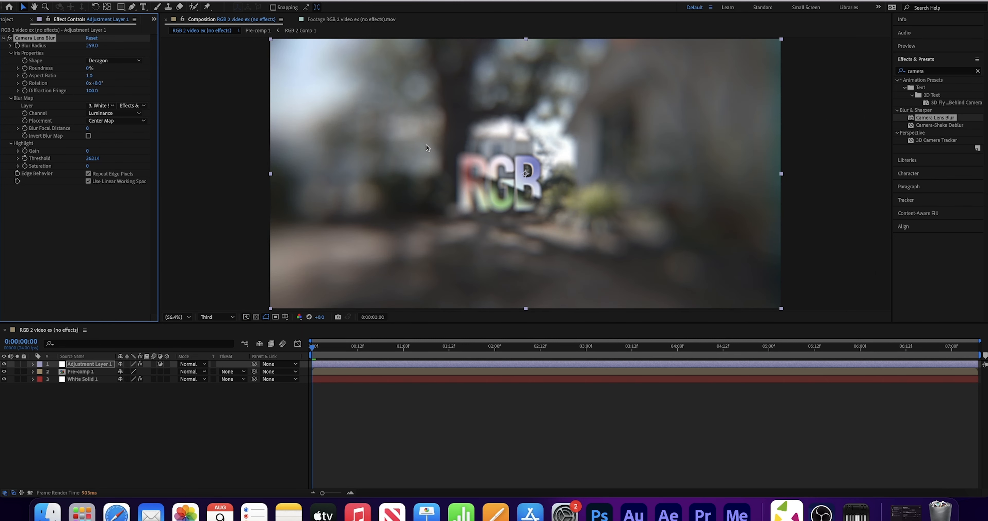
mouse_move(414, 232)
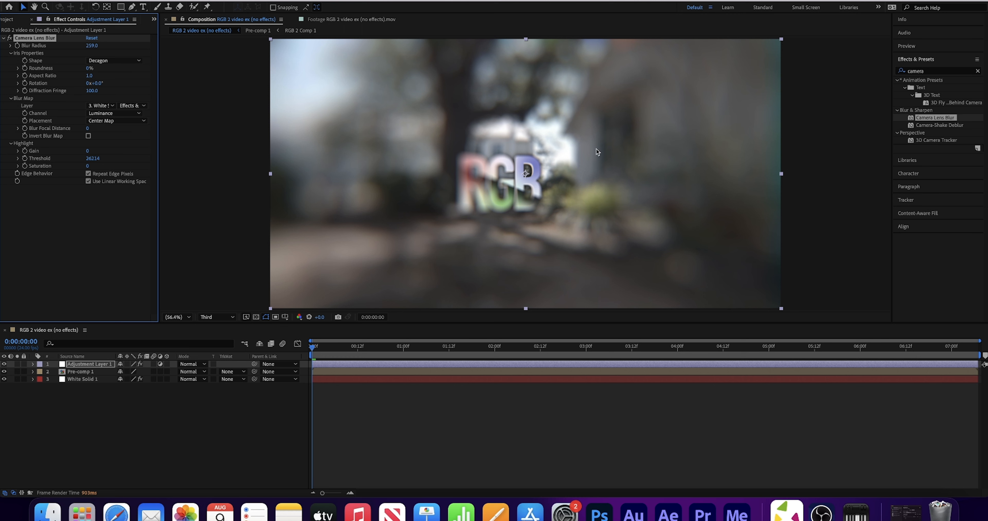
mouse_move(271, 194)
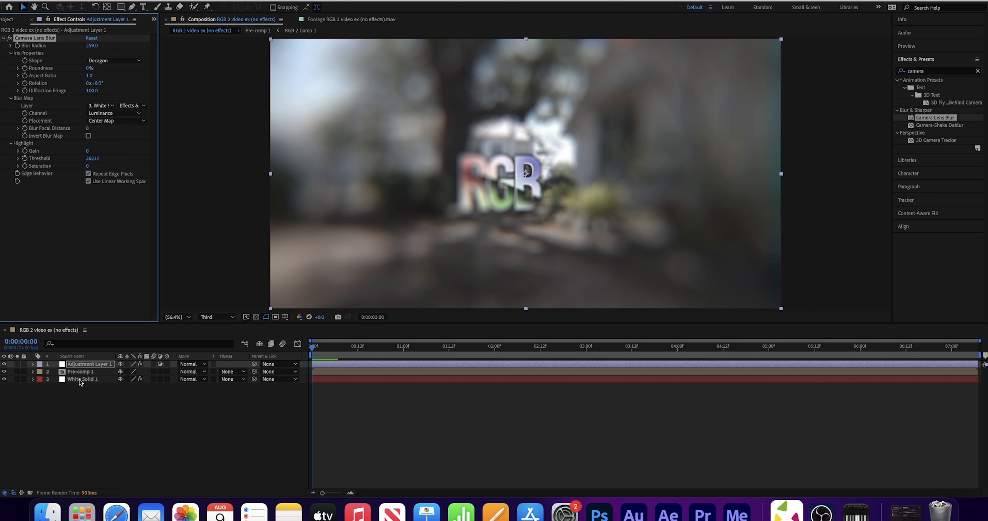
Step: Move White Solid 1's End of Ramp to 1918, 4044 and lower the blur radius
click(82, 379)
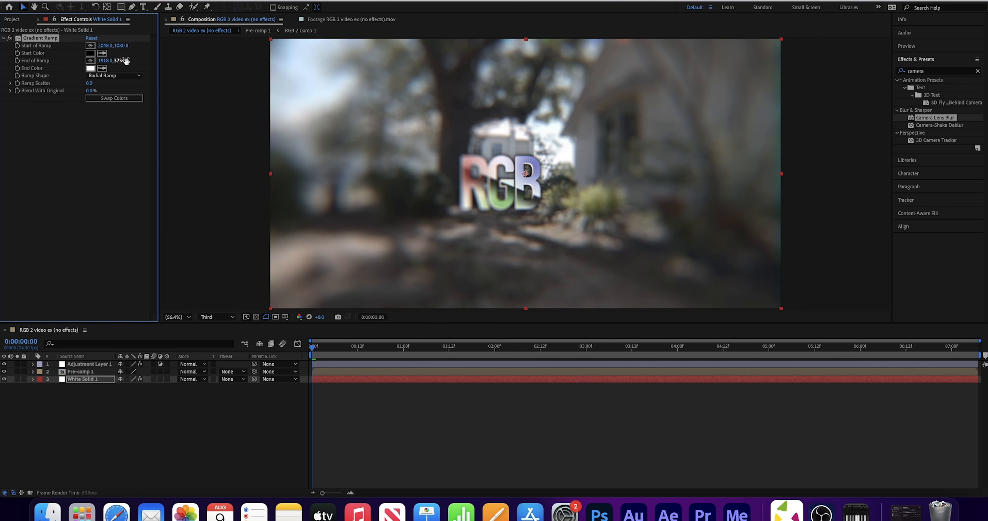
click(90, 364)
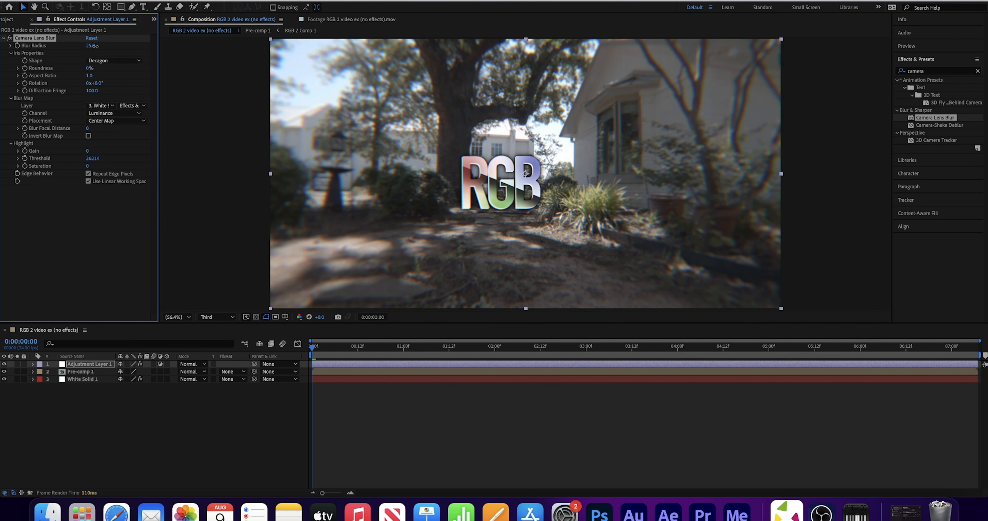
click(82, 379)
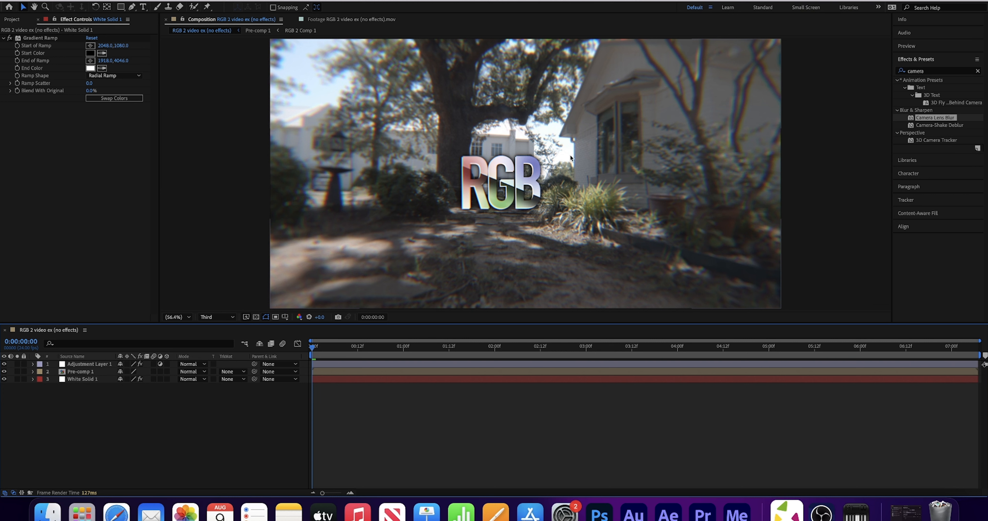
mouse_move(451, 178)
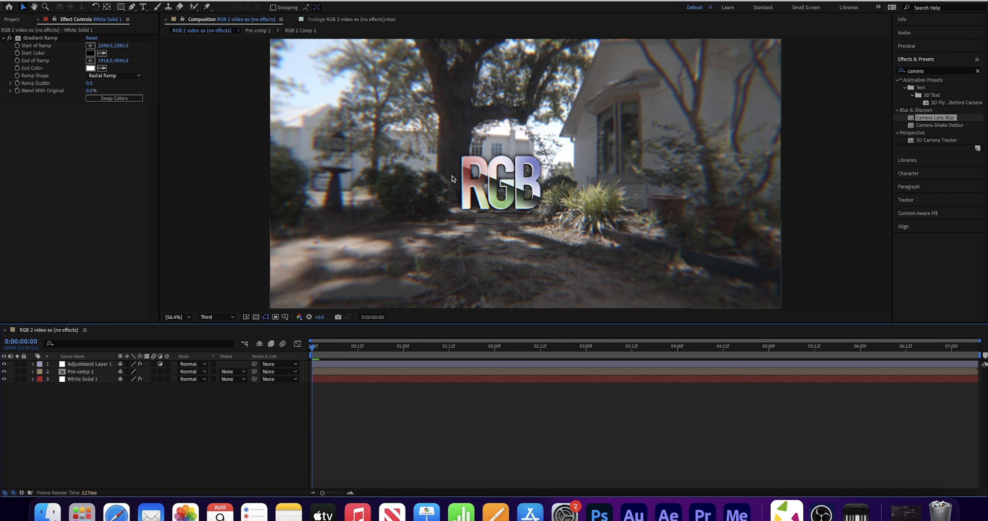